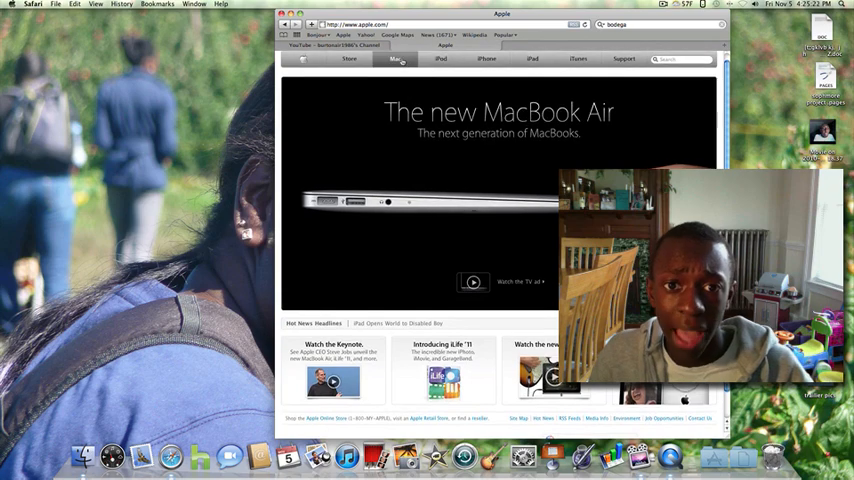
Open apple.com's Mac section to reach the Mac OS X Lion sneak peek page.
left_click(397, 58)
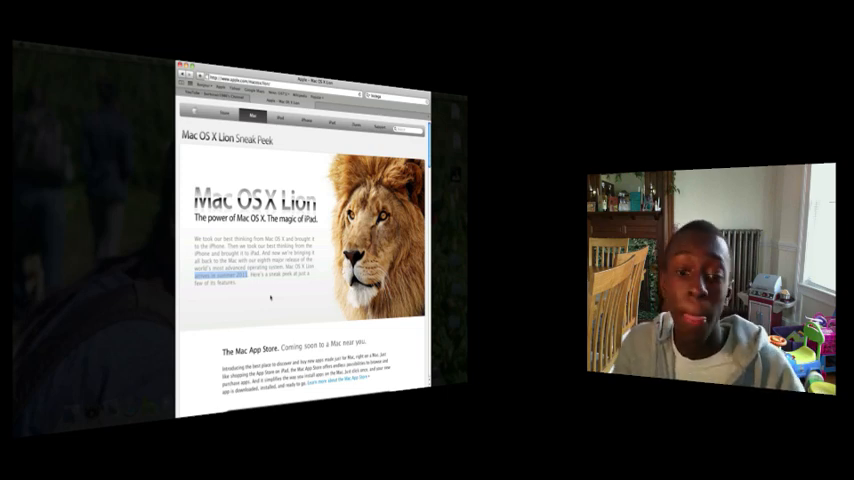
Scroll the Lion page down to the Mac App Store preview image.
scroll("down", 3)
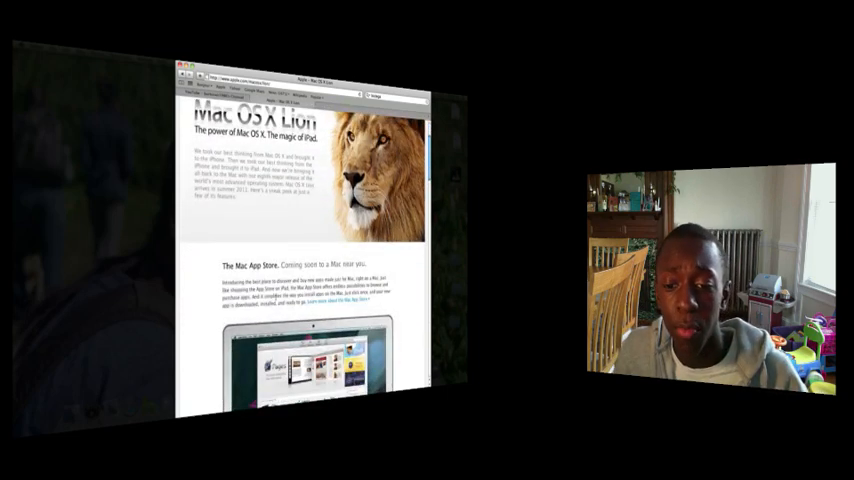
scroll("down", 3)
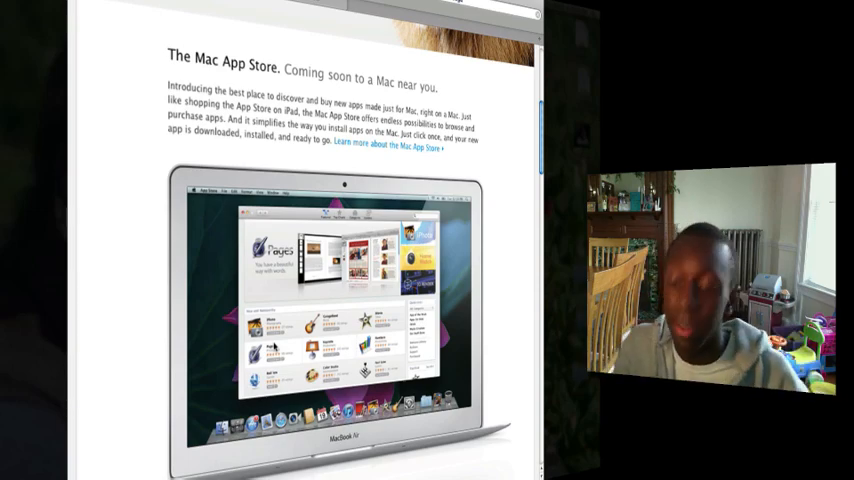
Scroll to Launchpad and view its Launchpad, then Folders, screenshots.
scroll("down", 3)
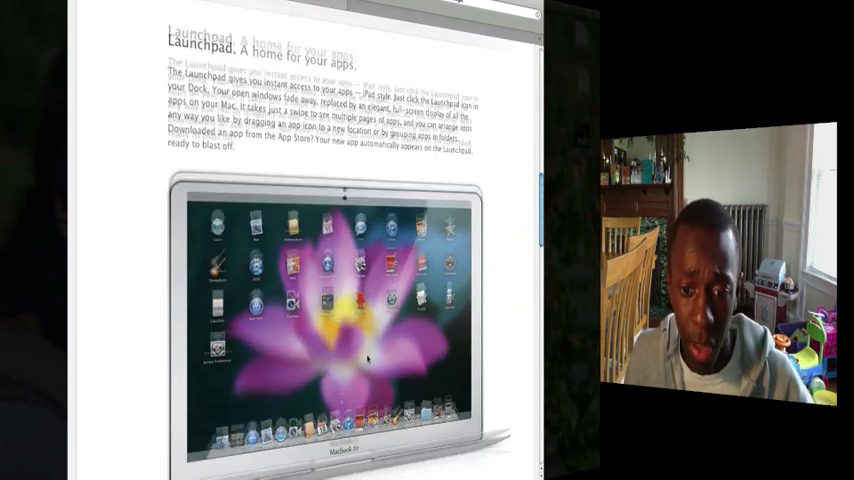
scroll("down", 3)
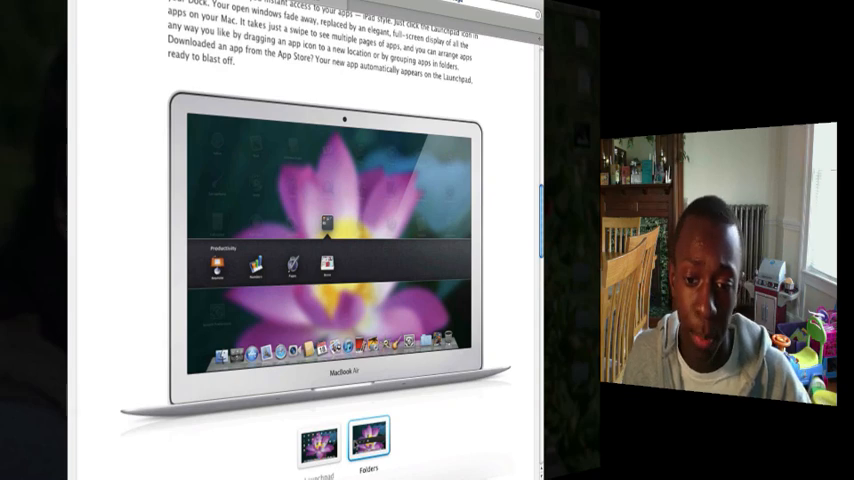
left_click(317, 444)
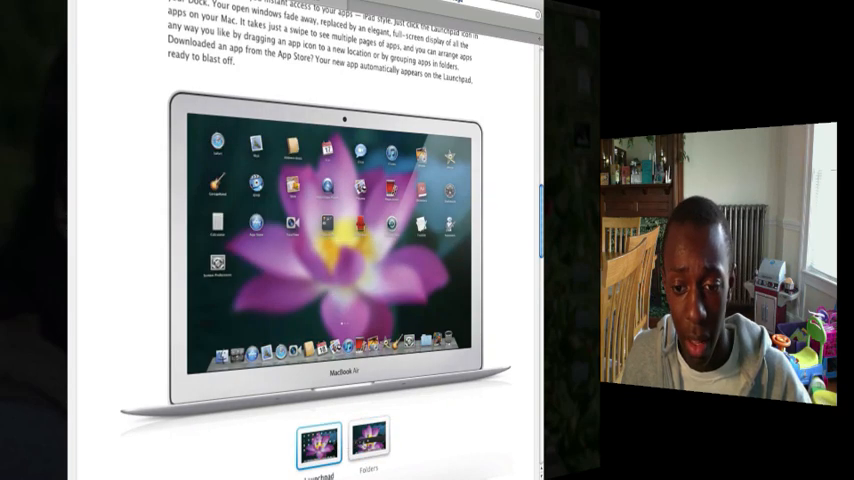
left_click(371, 443)
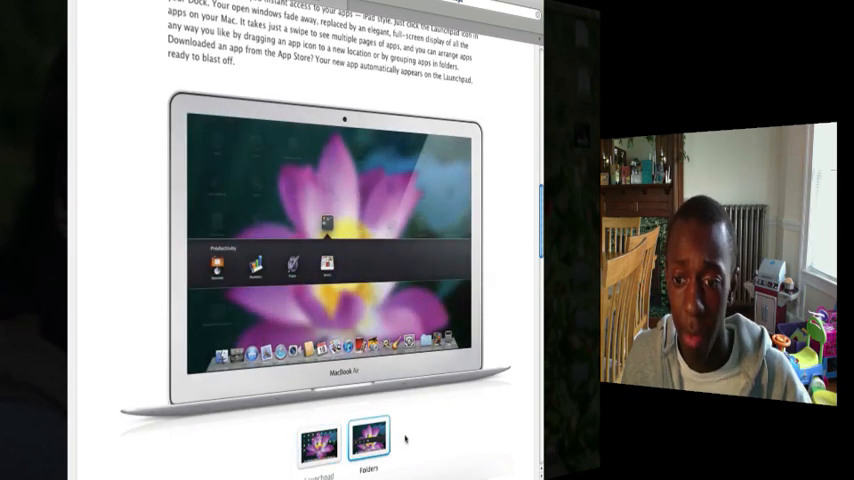
Scroll down to the Full-screen apps section's photo-gallery preview.
scroll("down", 3)
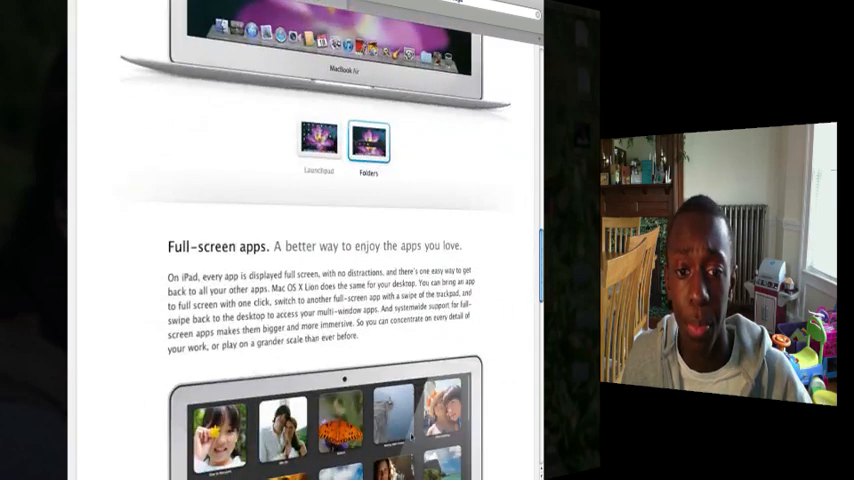
scroll("down", 3)
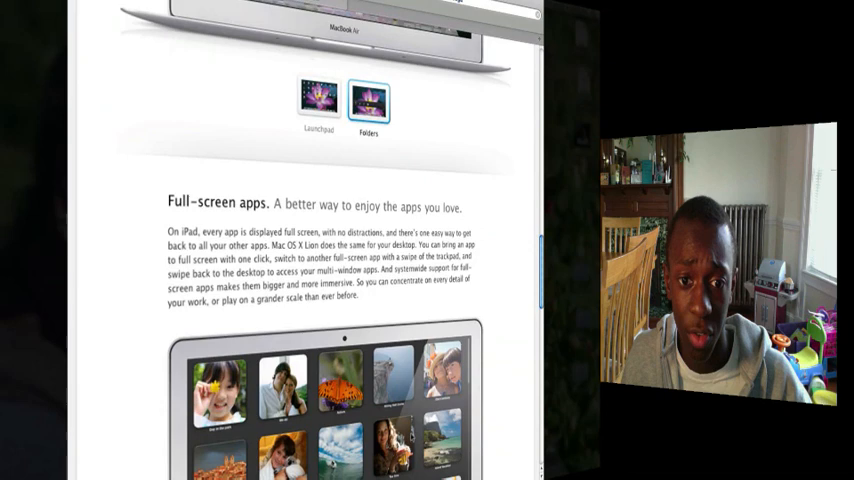
scroll("down", 3)
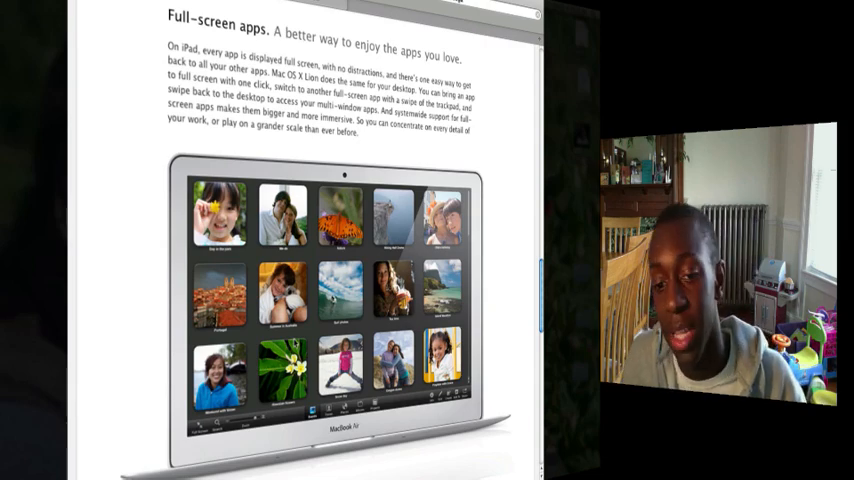
Scroll past Mission Control and back to the Launchpad Folders preview.
scroll("down", 3)
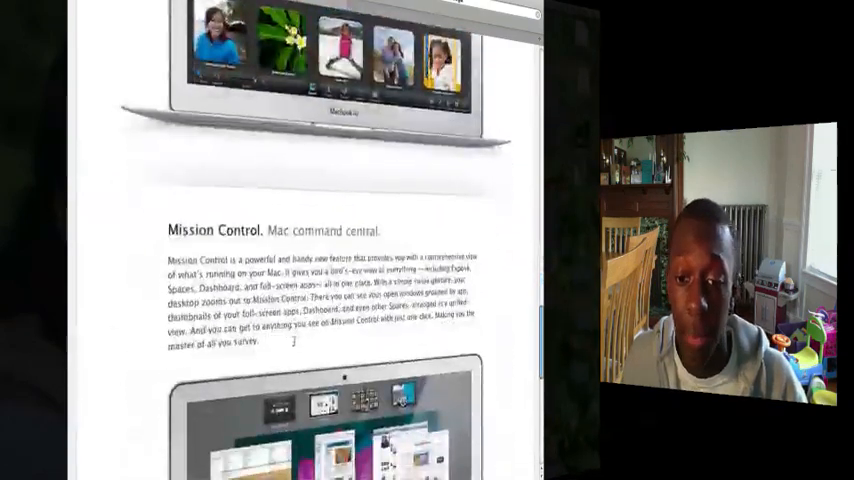
scroll("down", 3)
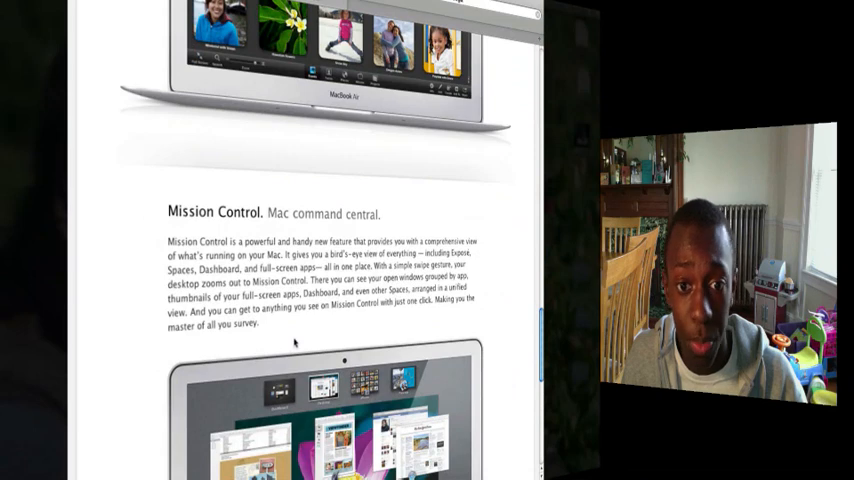
scroll("down", 3)
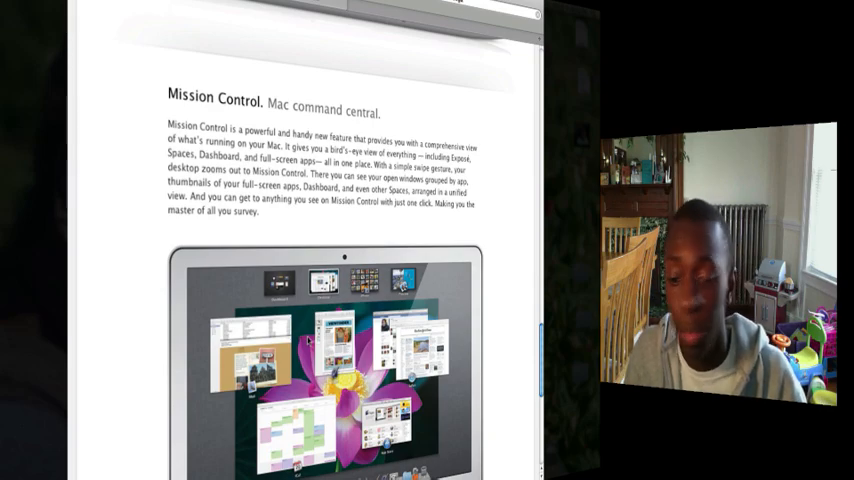
scroll("down", 3)
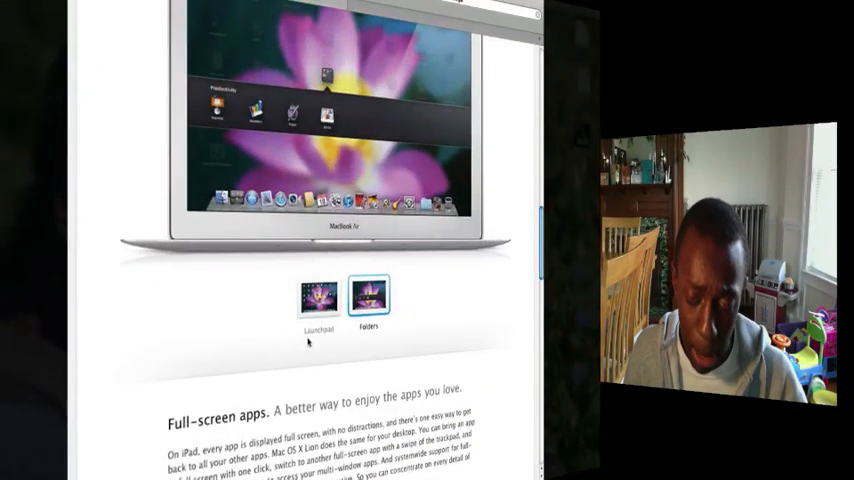
Scroll to the App Store section and open 'Introducing the Mac App Store'.
scroll("down", 3)
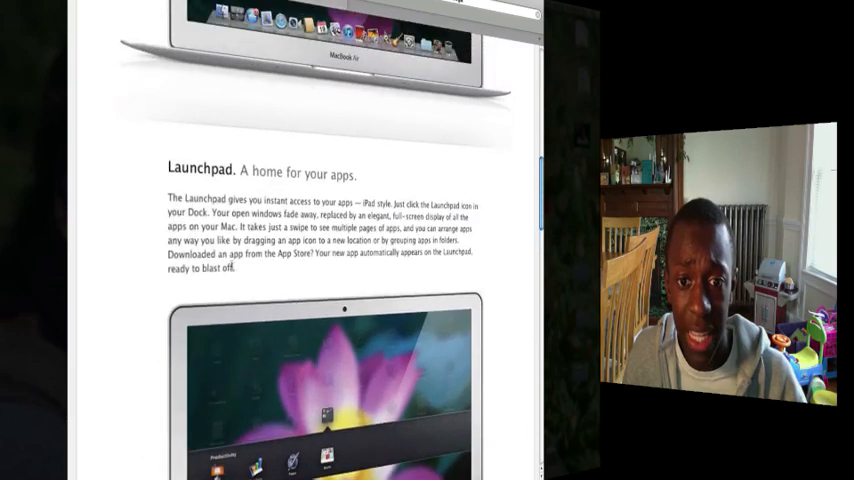
scroll("down", 3)
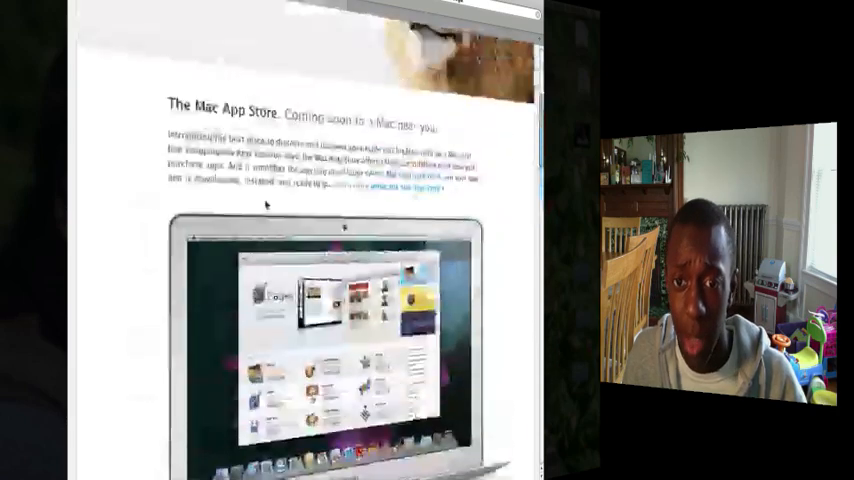
scroll("up", 3)
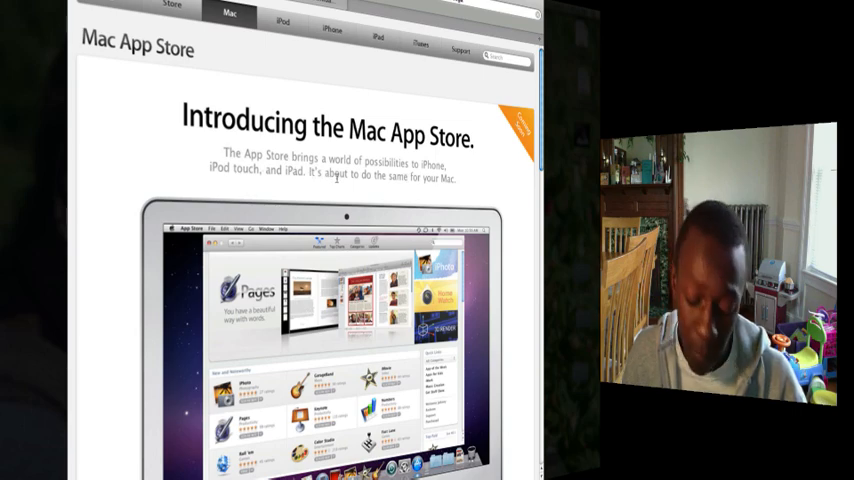
Scroll to the buy-and-redownload, app updates and coming-soon feature row.
scroll("down", 3)
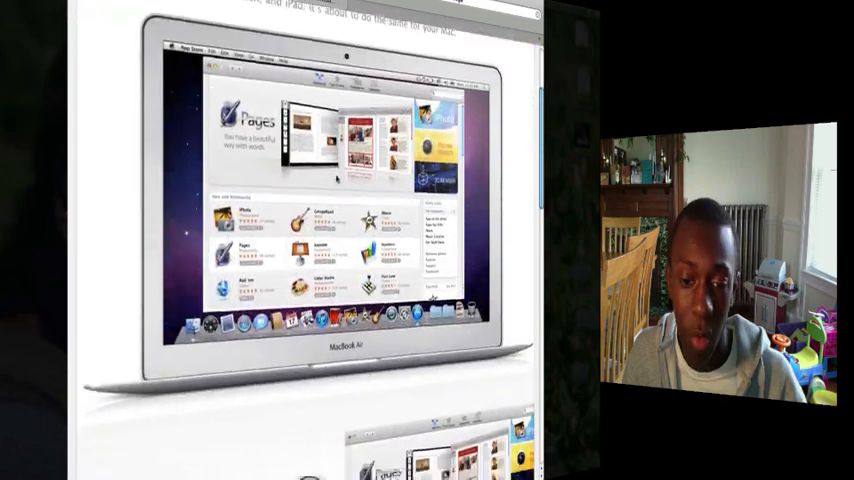
scroll("down", 3)
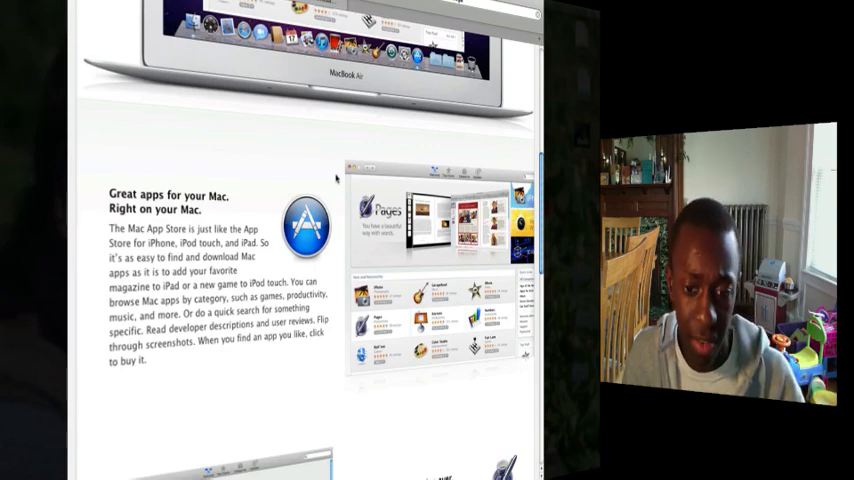
scroll("down", 3)
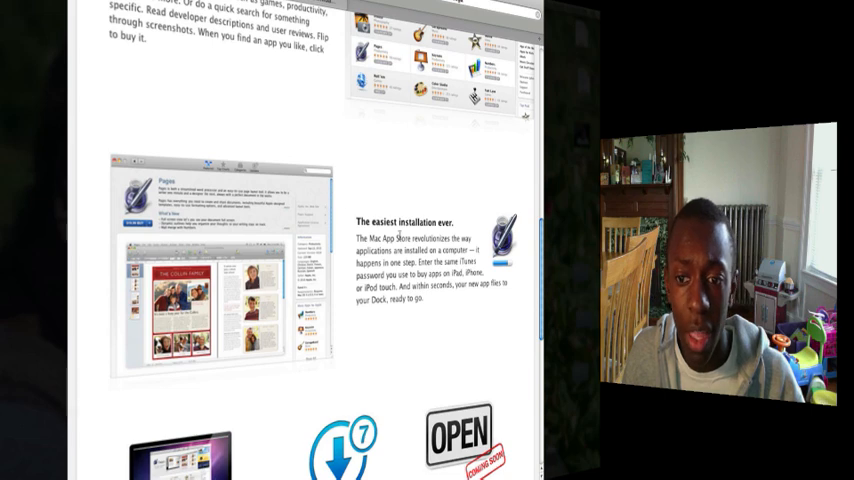
mouse_move(357, 262)
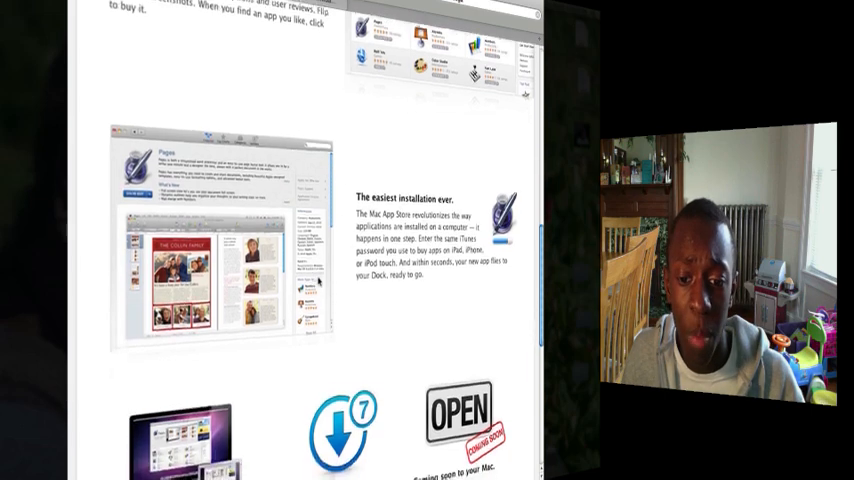
scroll("down", 3)
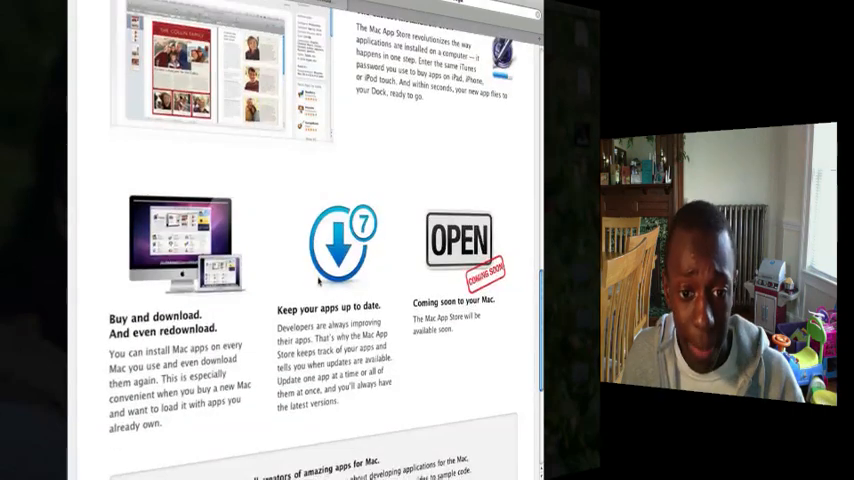